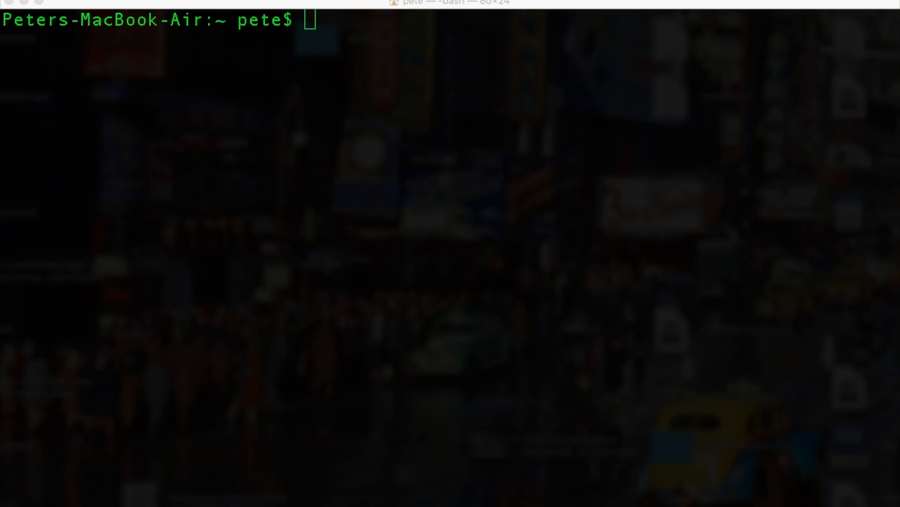
List attached disks and unmount every volume on the 3.9 GB card, disk2
text(diskutil list)
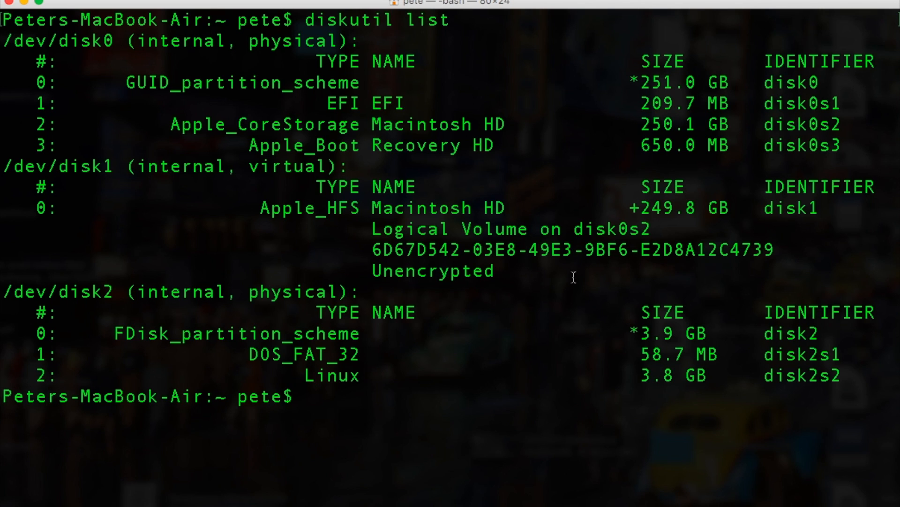
text(diskutil unmountDisk /dev/disk2)
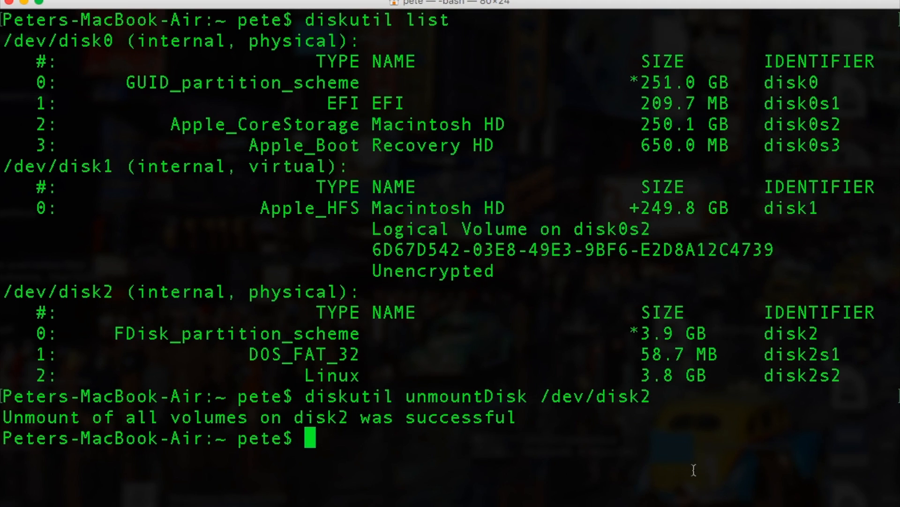
Run sudo dd bs=1m writing ~/Desktop/raspian-jessie.img to /dev/rdisk2
text(sudo)
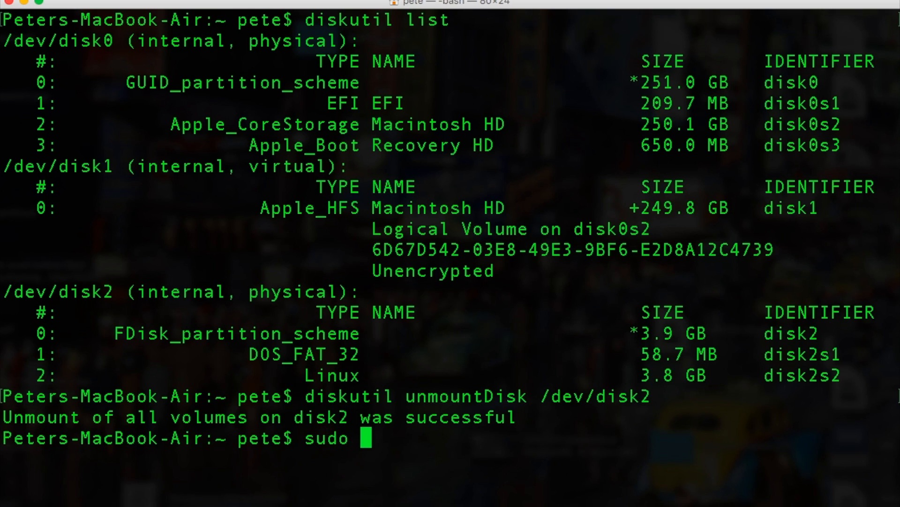
text(d)
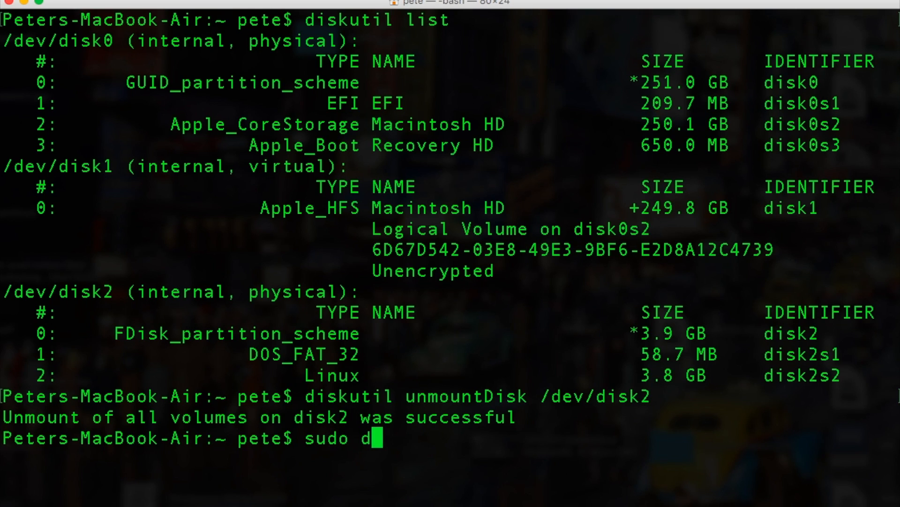
text(d)
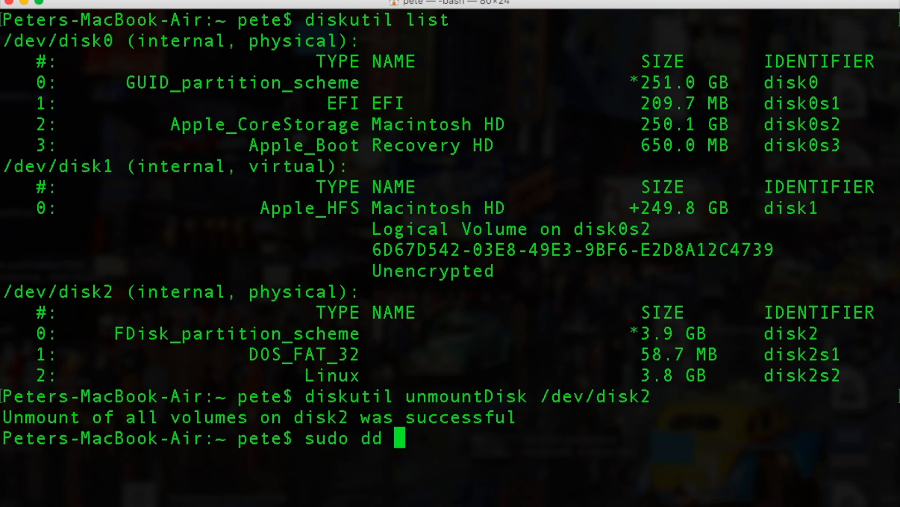
text(bs)
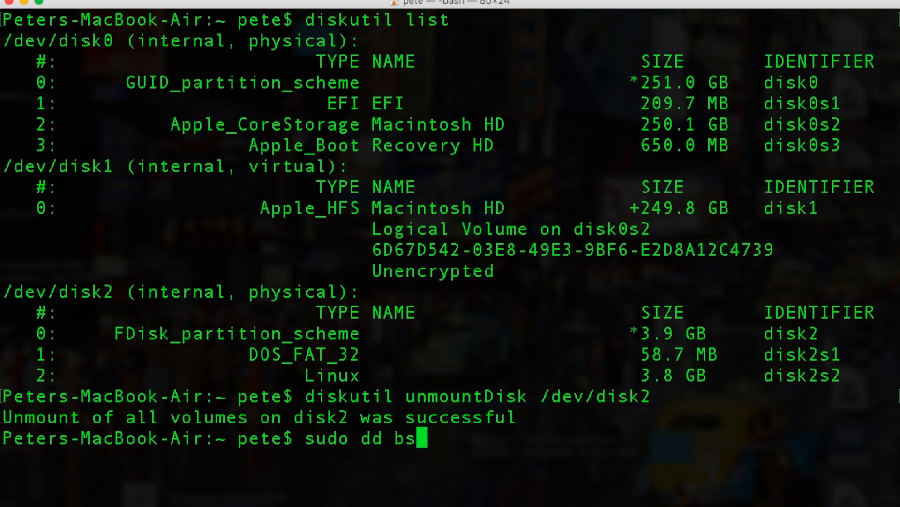
text(=1m)
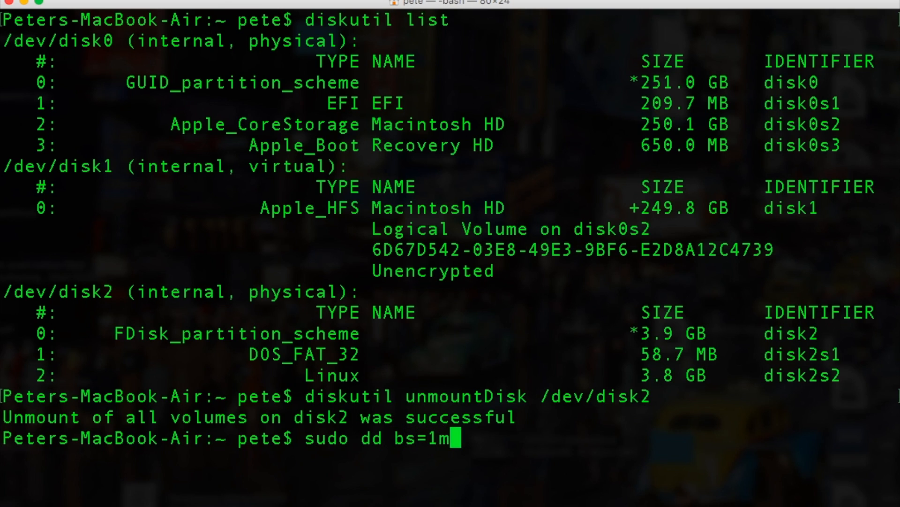
text(if)
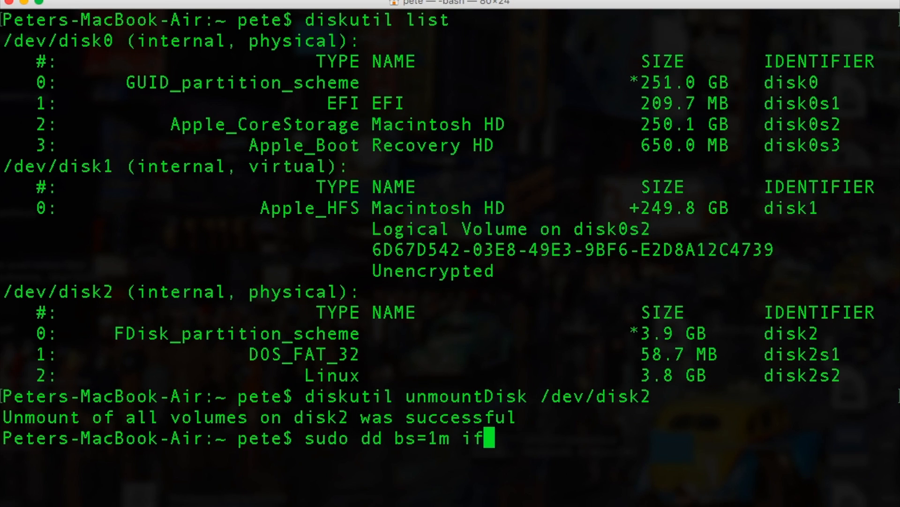
text(=)
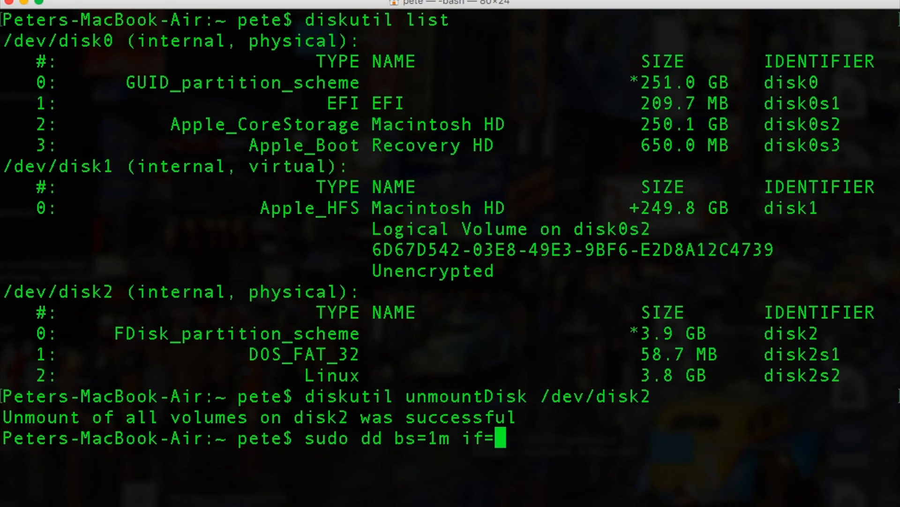
text(~)
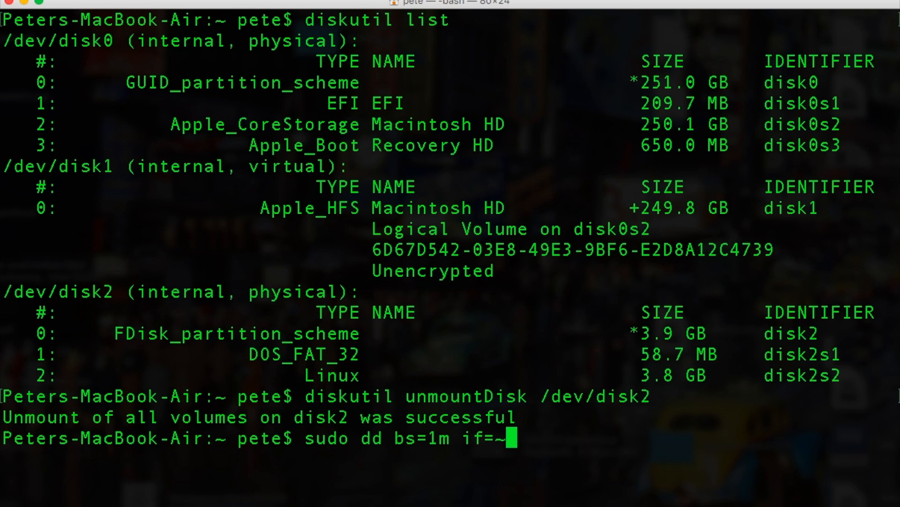
text(/Desk)
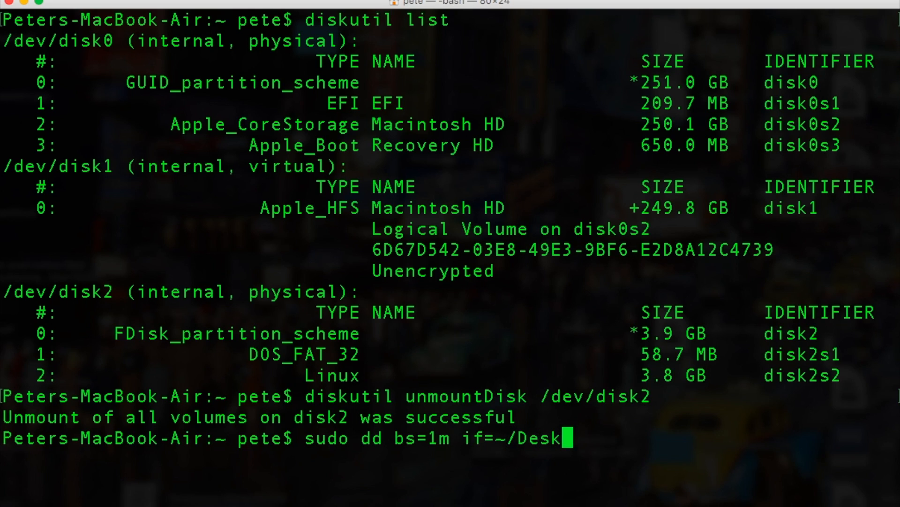
text(top/)
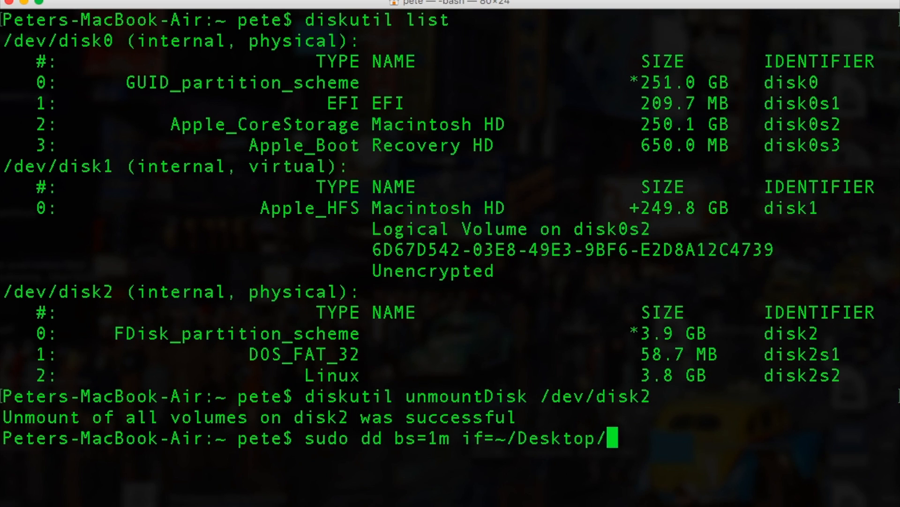
text(raspian)
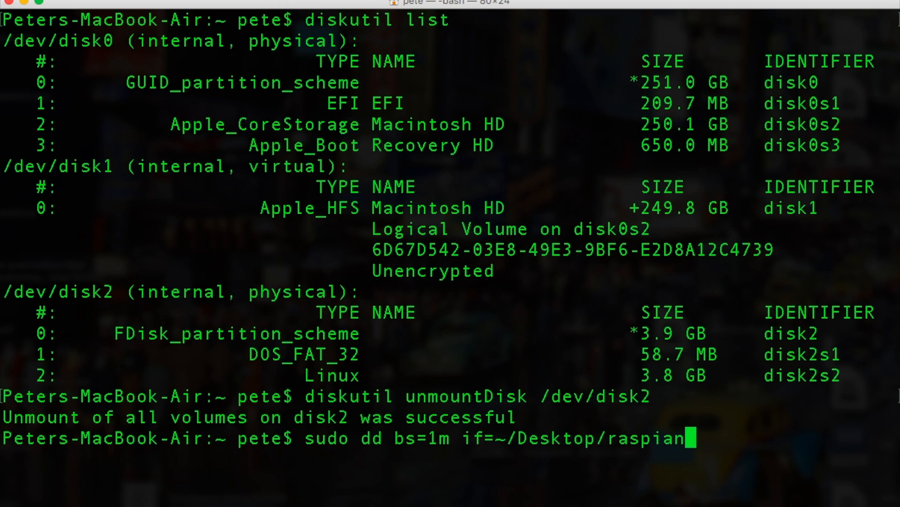
text(-jess)
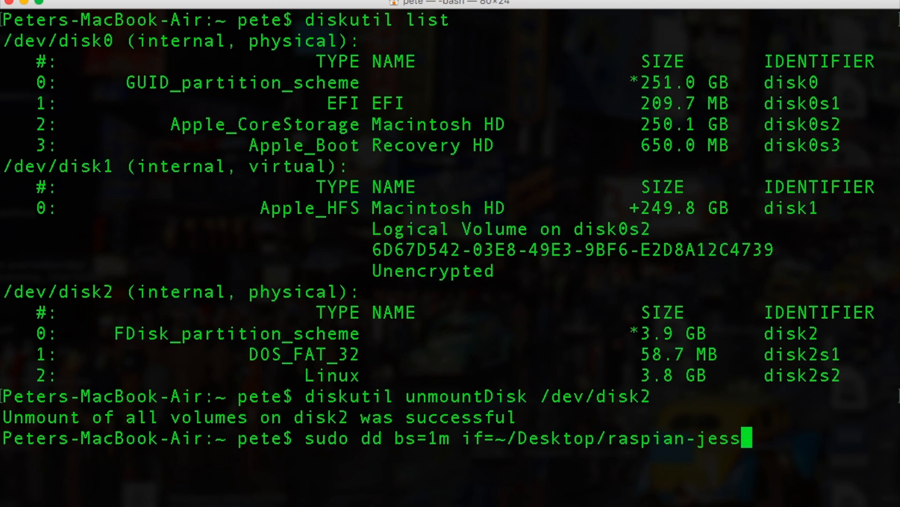
text(ie)
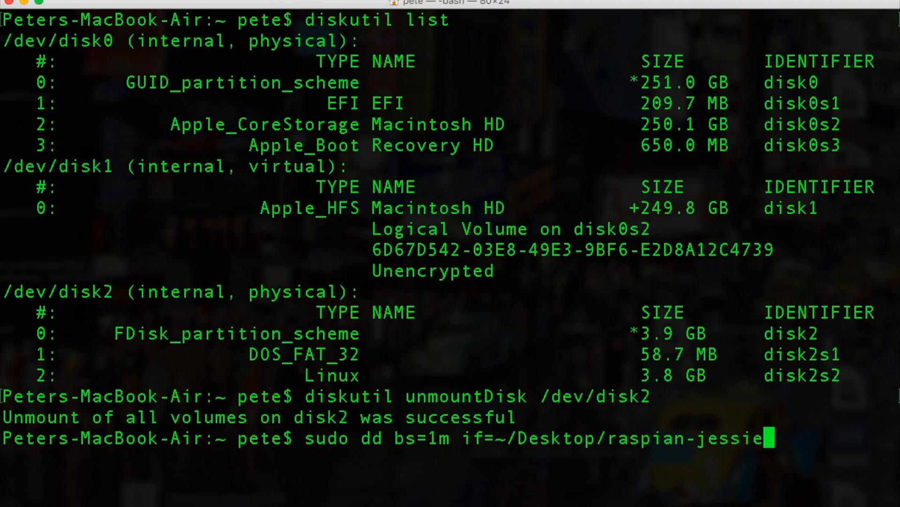
text(.img of)
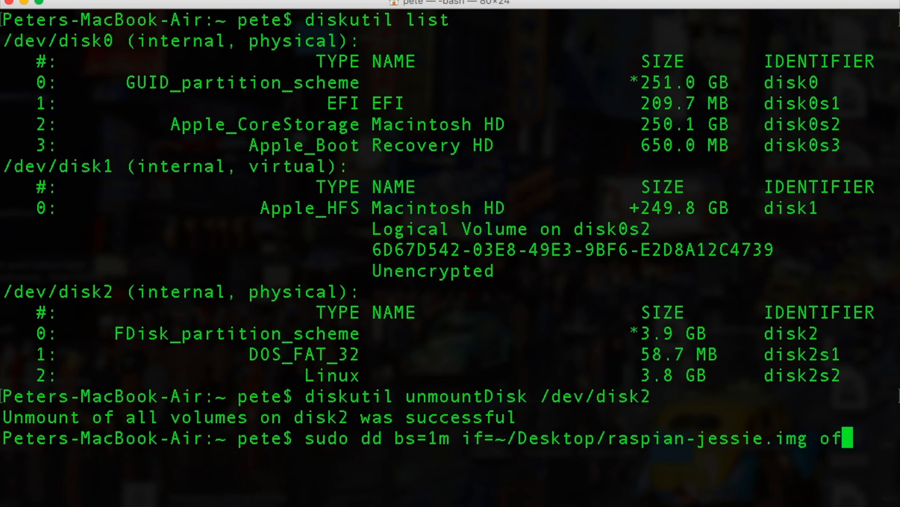
text(=/)
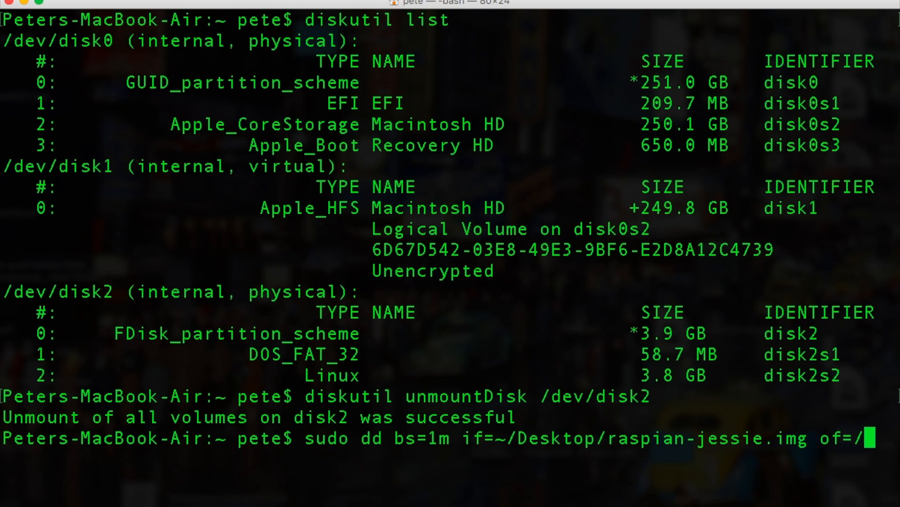
text(dev)
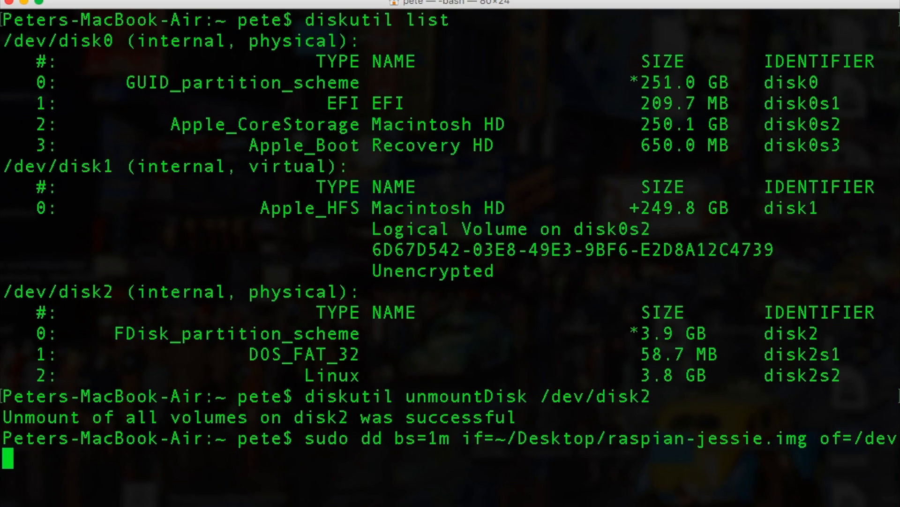
text(/rdi)
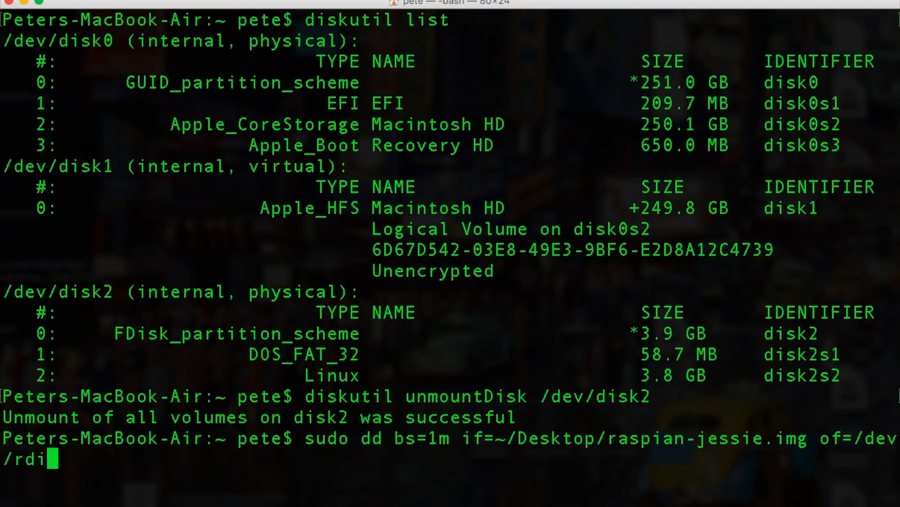
text(sk2)
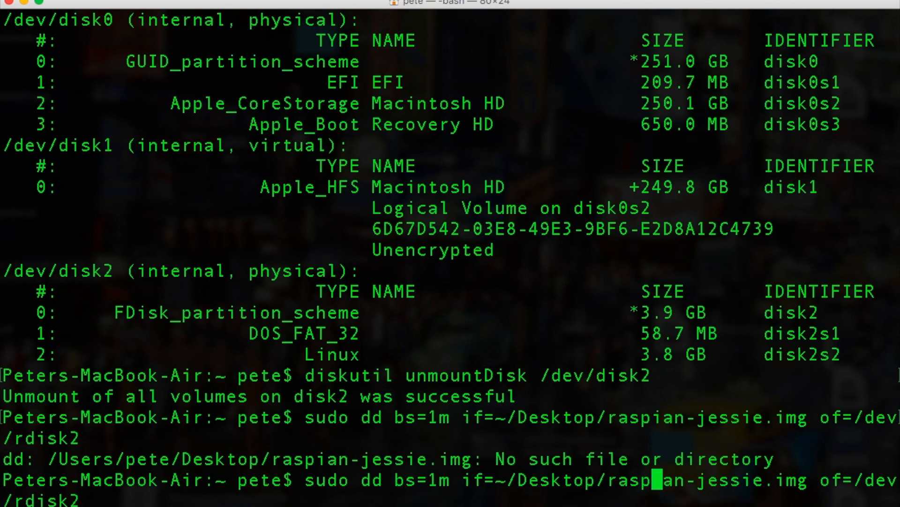
Correct the file name to raspbian-jessie.img, rerun dd, and eject disk2 with sudo
text(b)
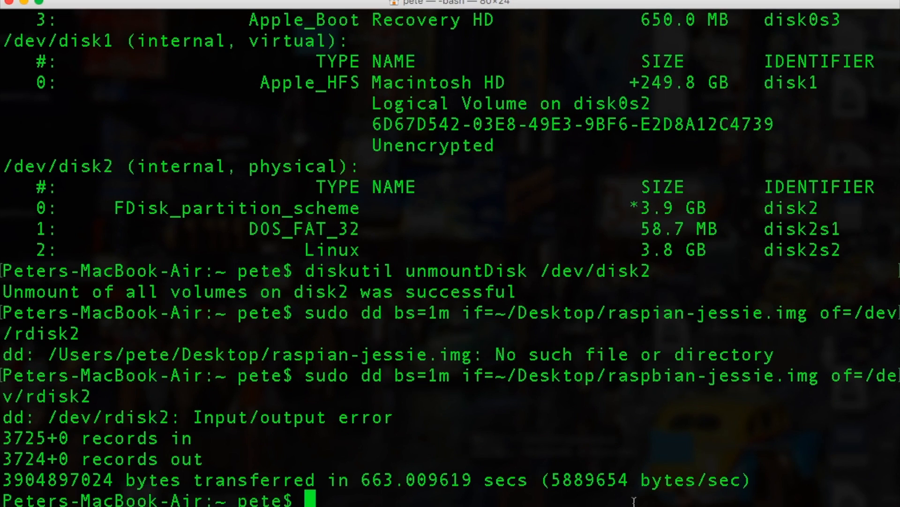
text(sudo diskutil eject /dev/disk2)
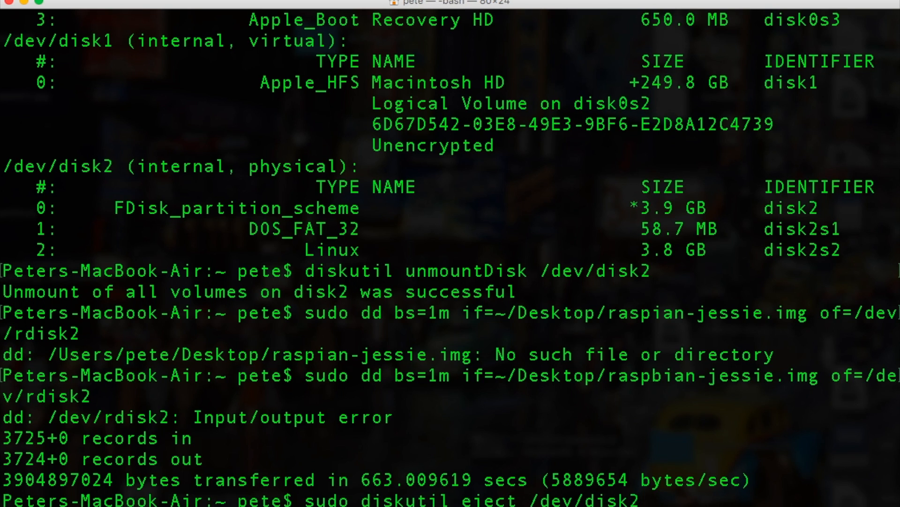
key(Return)
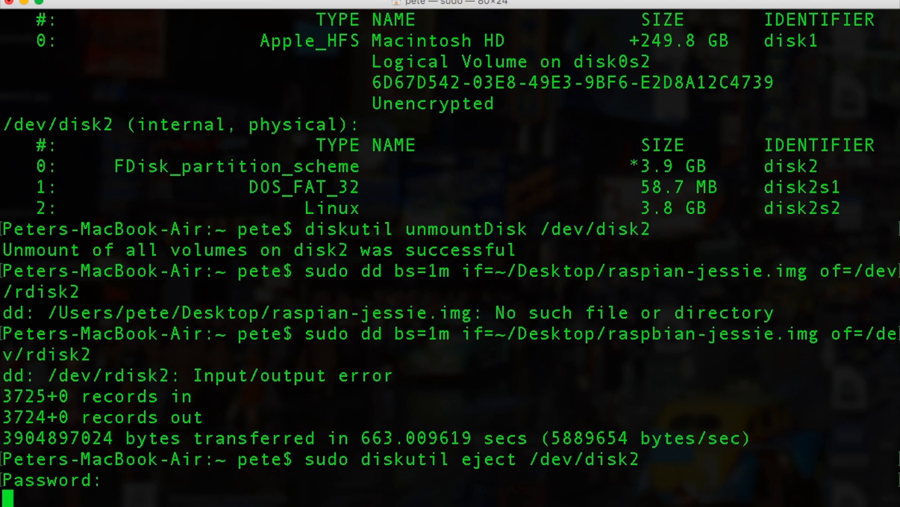
key(Return)
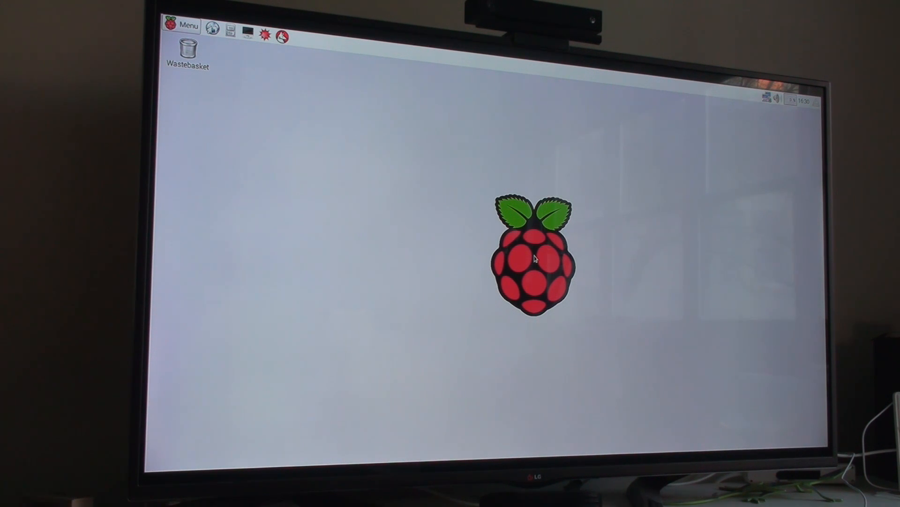
mouse_move(549, 233)
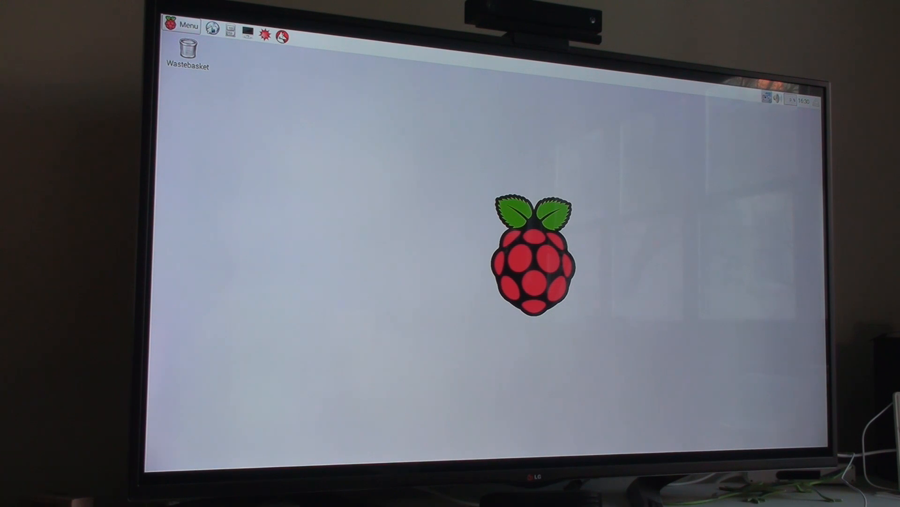
Open the network icon in the top-right panel to join a Wi-Fi network
click(776, 97)
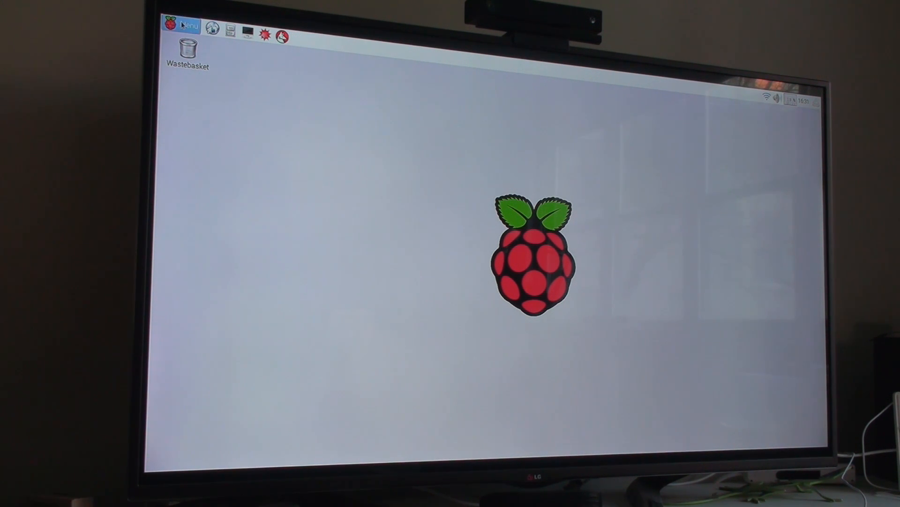
Set Raspberry Pi Configuration to boot To CLI with automatic login turned off
click(185, 26)
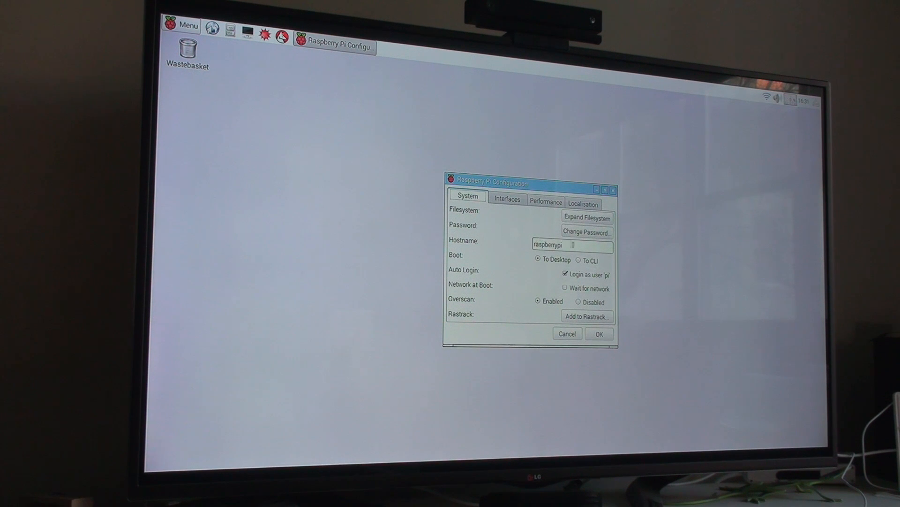
click(578, 260)
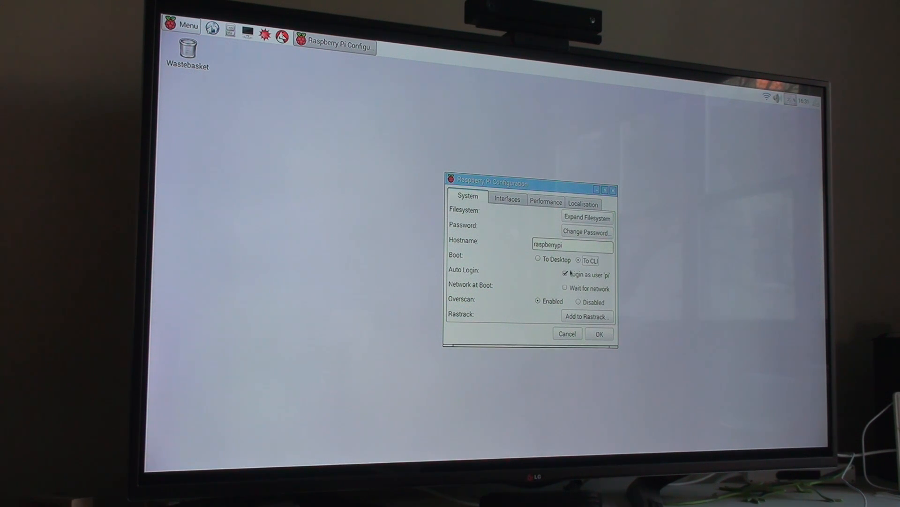
click(565, 274)
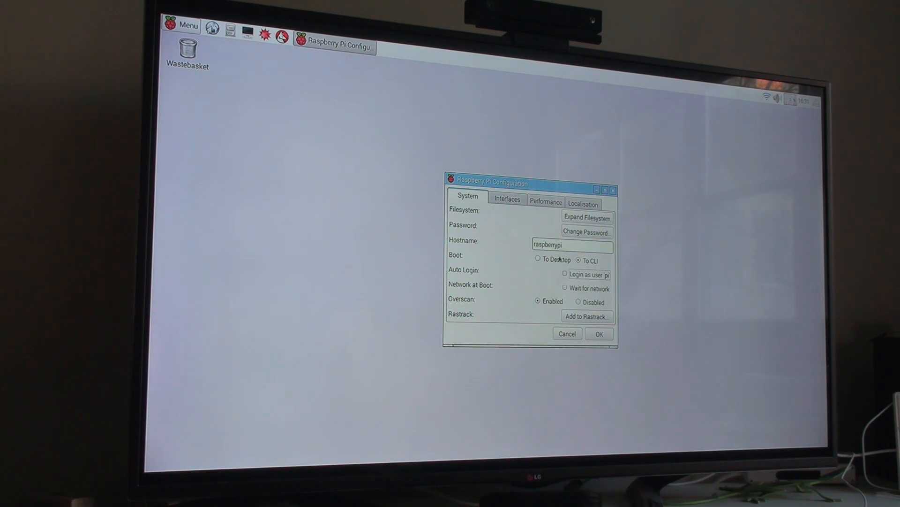
mouse_move(572, 245)
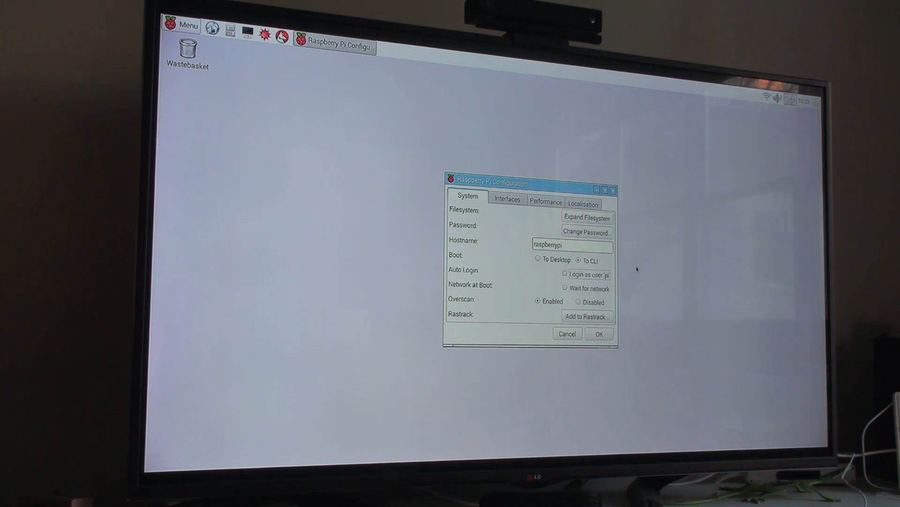
mouse_move(587, 217)
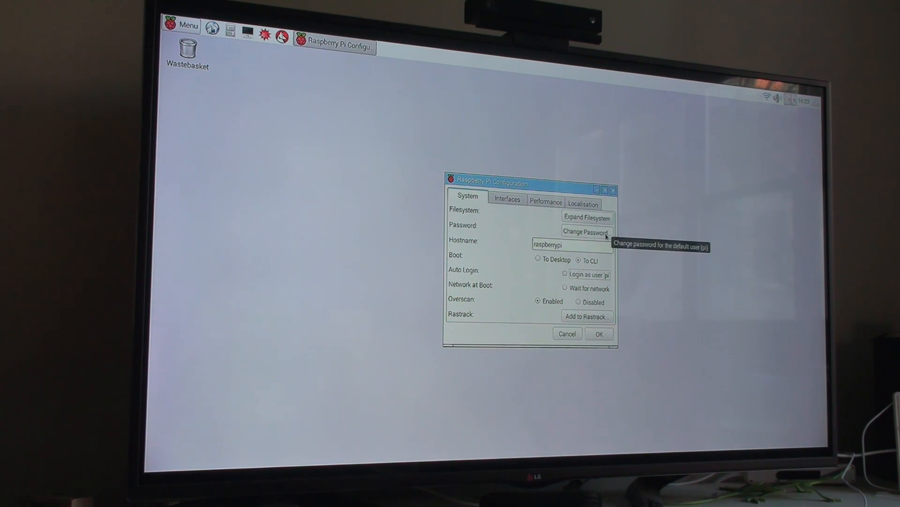
click(585, 231)
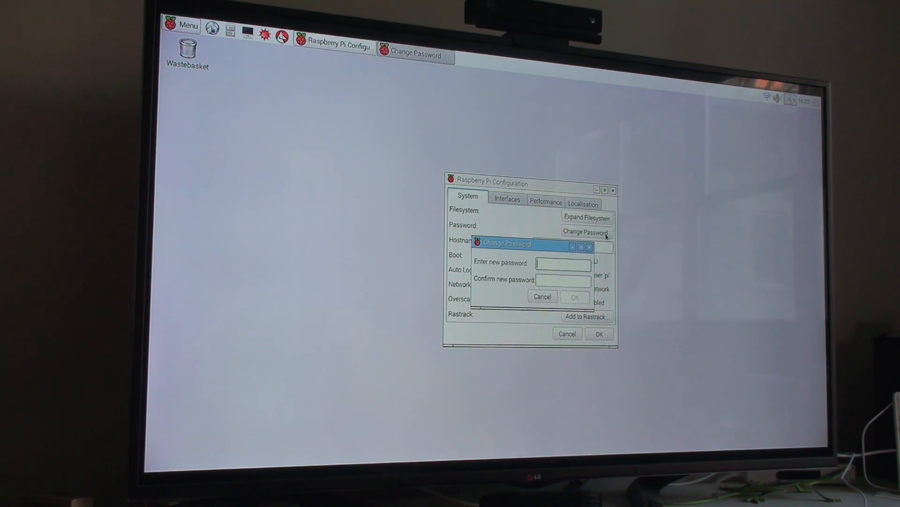
click(542, 297)
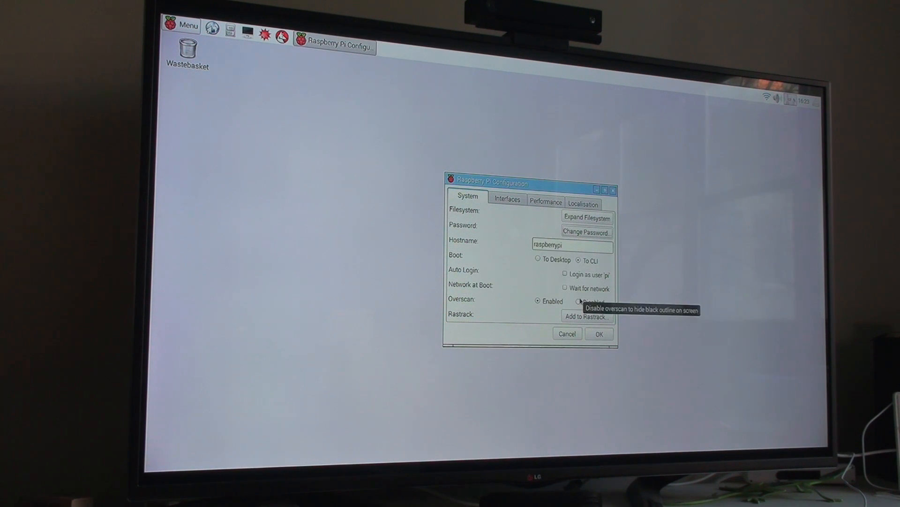
mouse_move(632, 285)
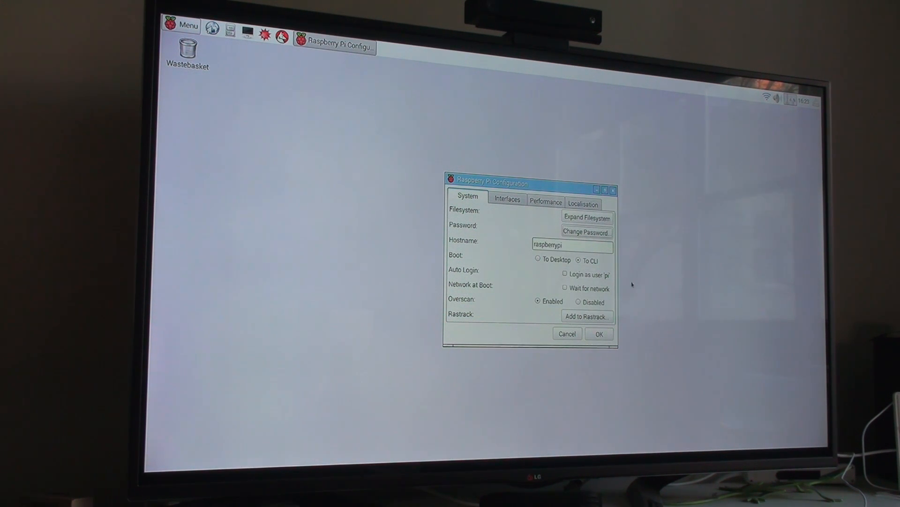
mouse_move(594, 270)
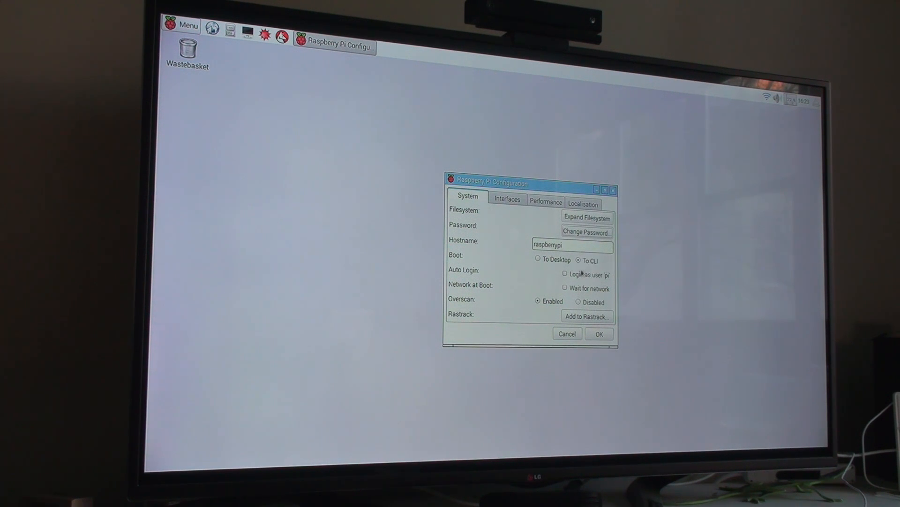
mouse_move(565, 273)
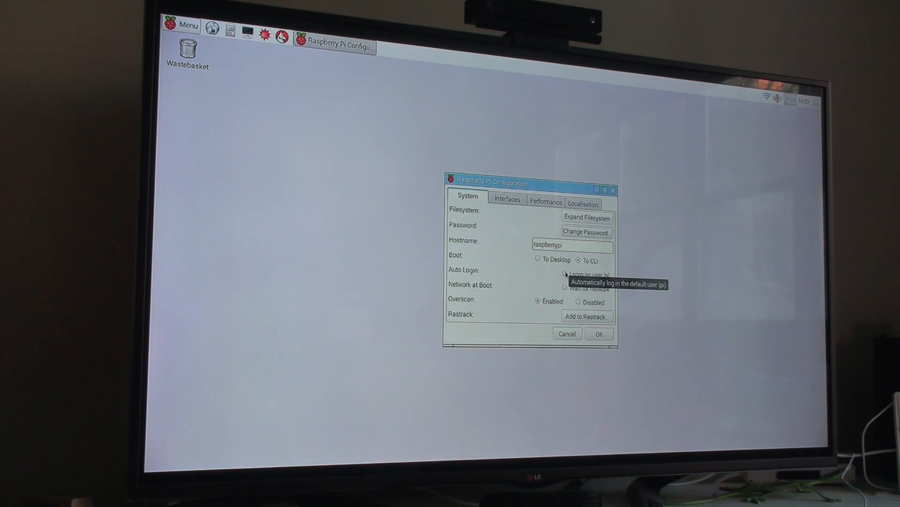
mouse_move(681, 229)
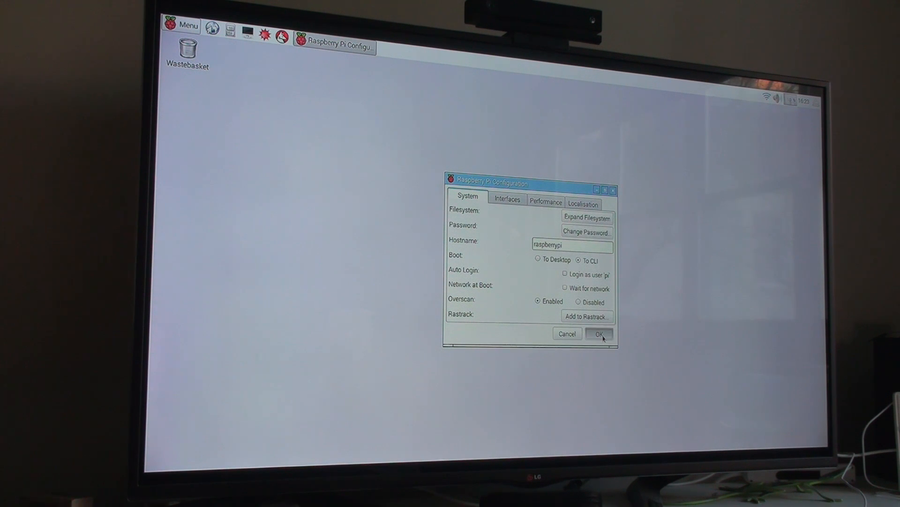
Accept the configuration with OK and confirm the reboot
click(599, 333)
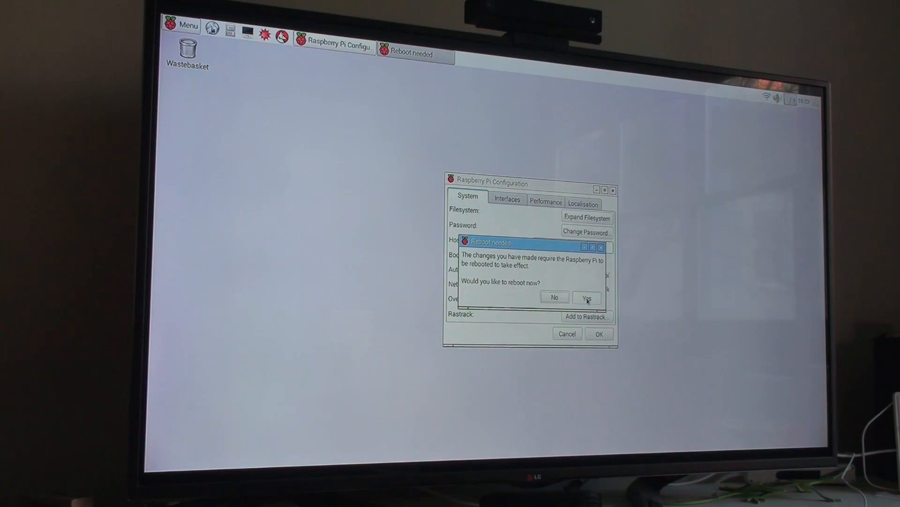
click(585, 296)
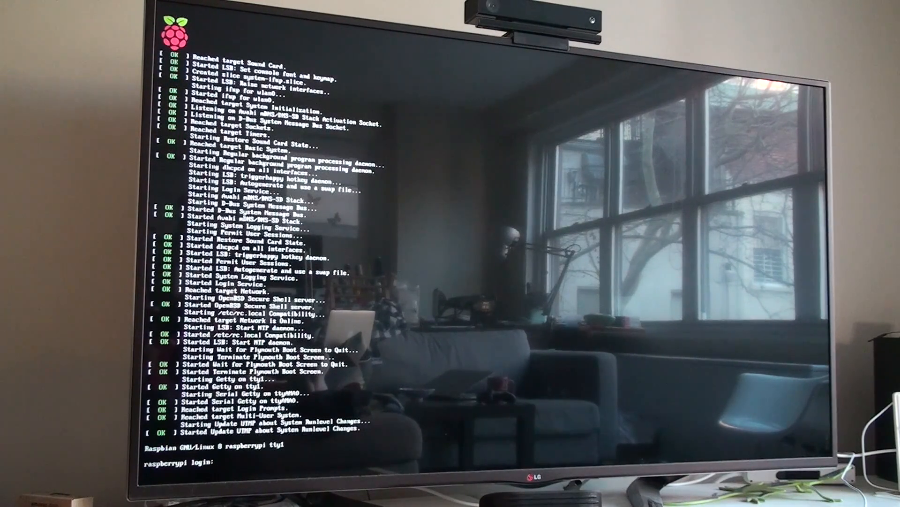
Log in as pi and run sudo shutdown -h now
text(pi)
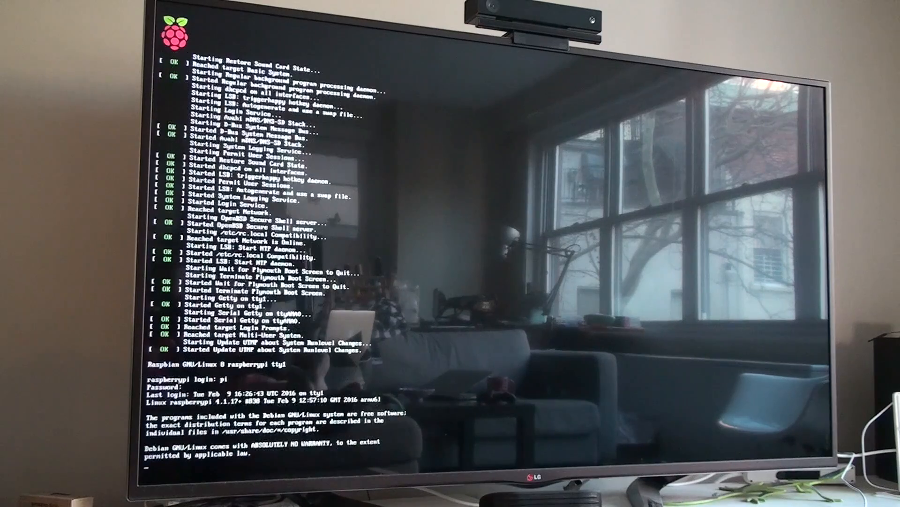
text(sudo s)
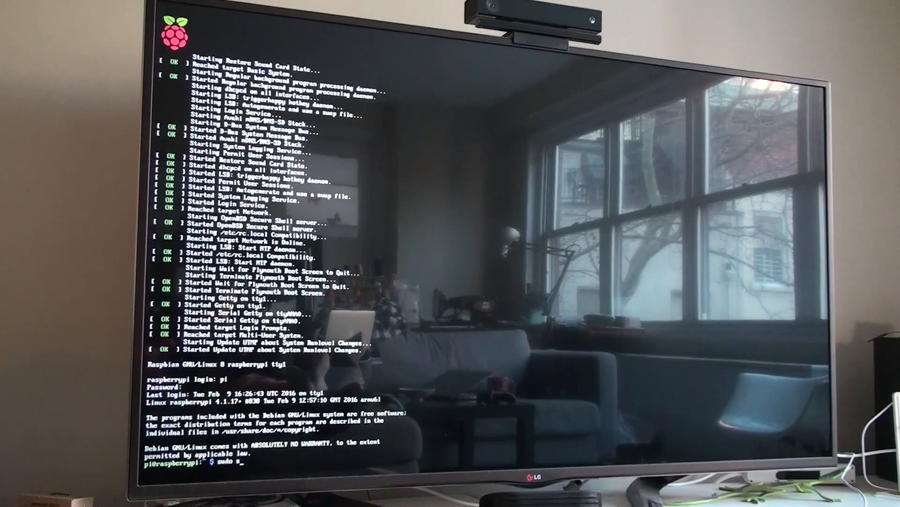
text(hutdown -h)
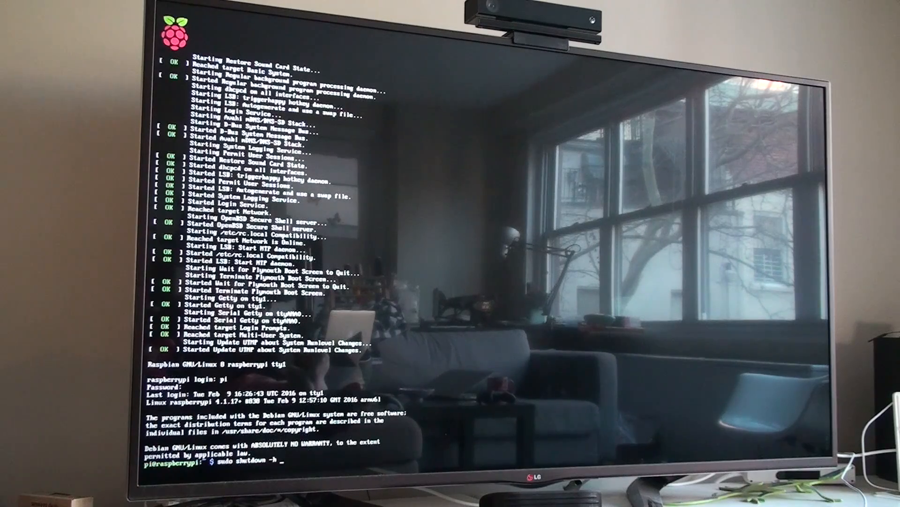
text(now)
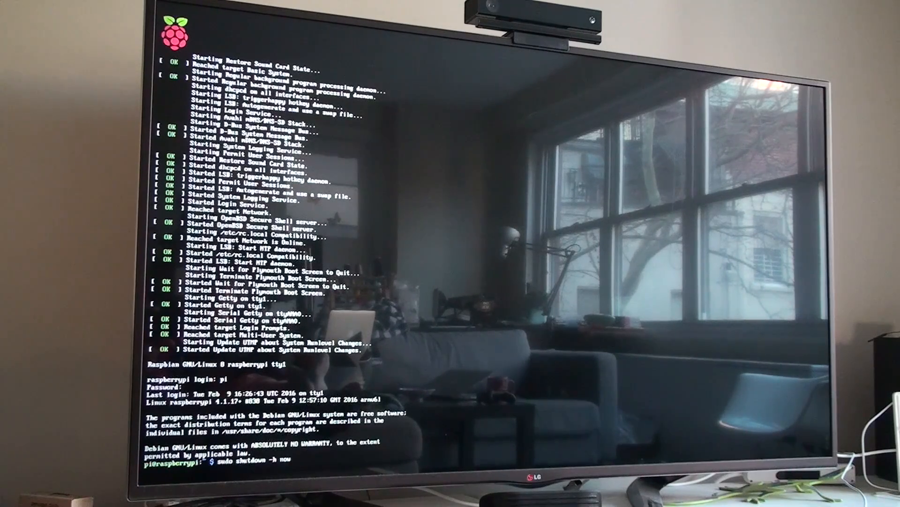
key(Return)
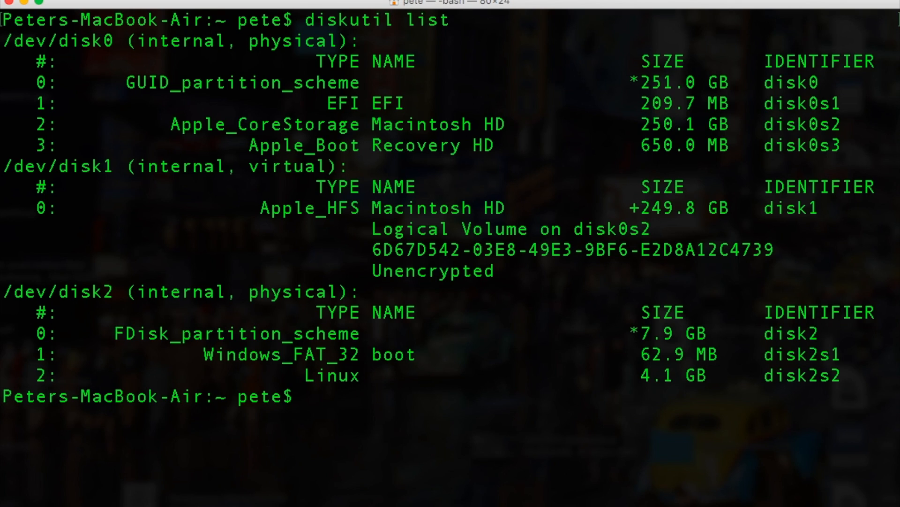
mouse_move(316, 22)
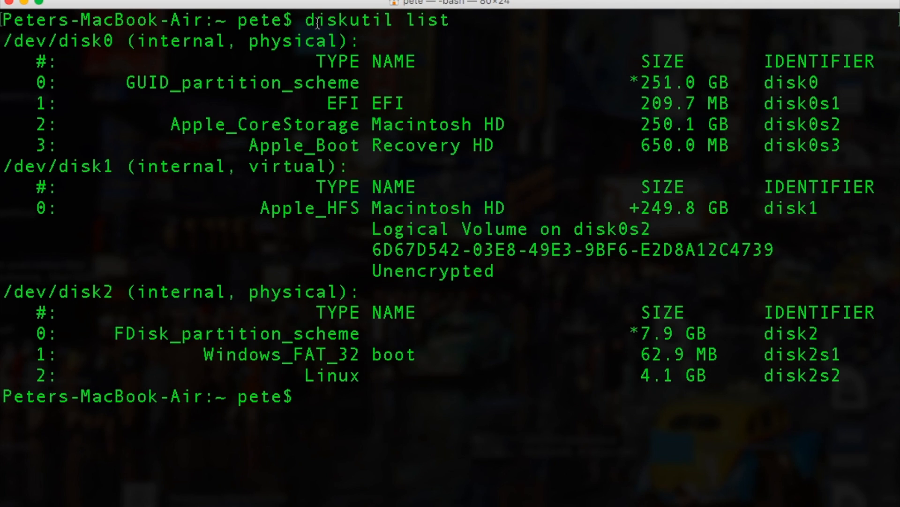
mouse_move(384, 47)
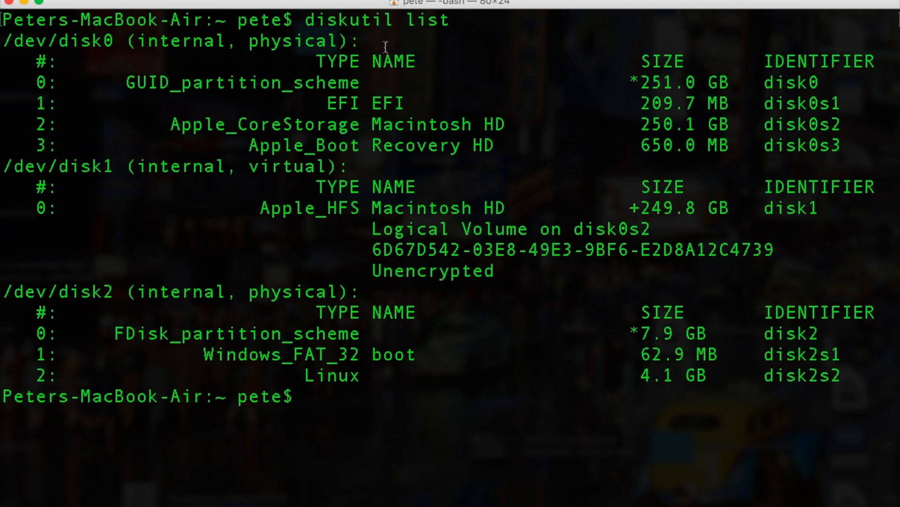
mouse_move(706, 205)
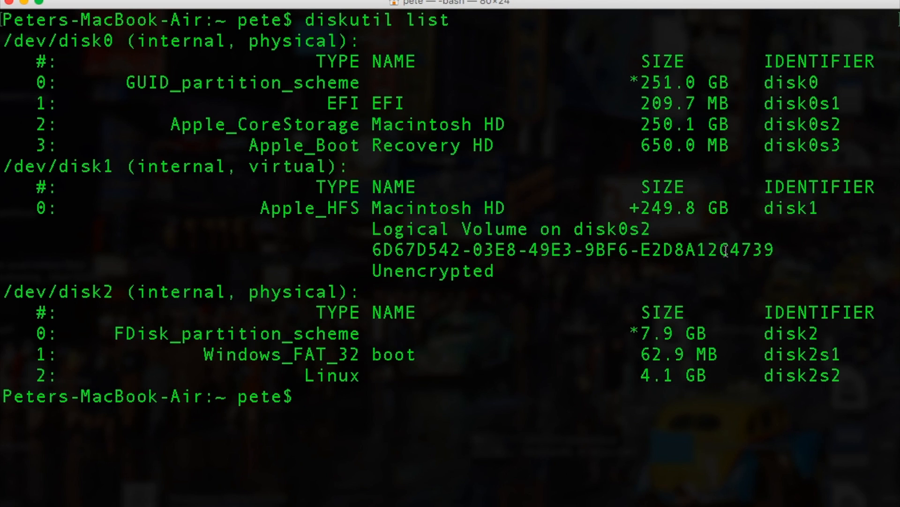
Run diskutil unmountDisk /dev/disk2 on the 7.9 GB card
text(diskutil unmountDisk /dev/disk2)
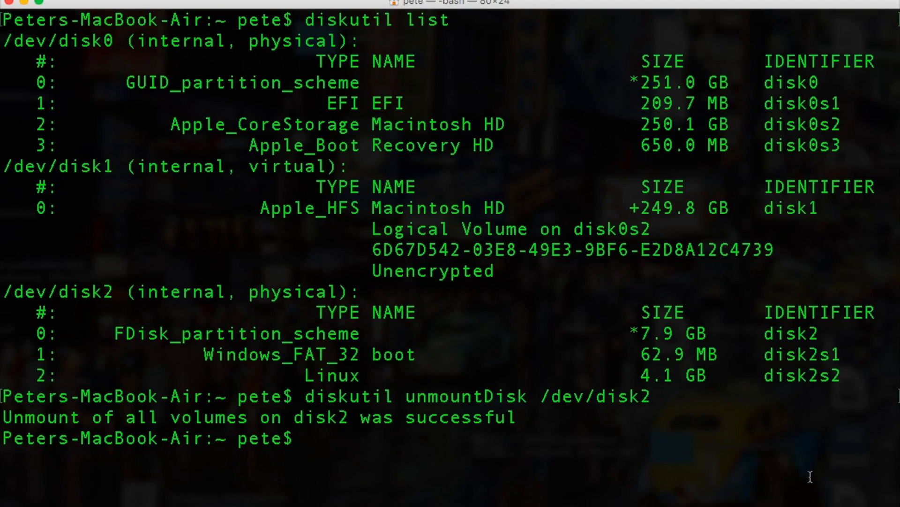
Copy /dev/rdisk2 into ~/Desktop/2016-raspbian.img with dd, then eject disk2
text(sudo dd bs=1m if=/dev/rdisk2 of=~/Desktop/2016-raspbian.img)
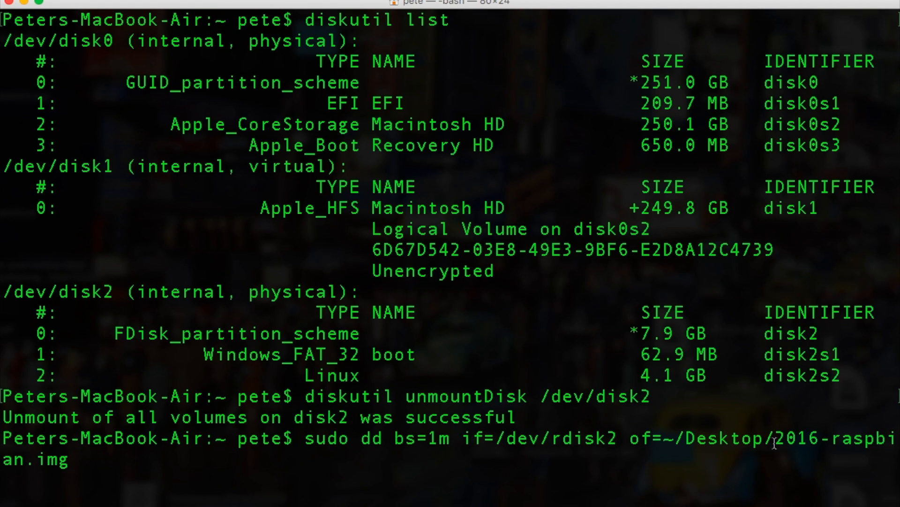
mouse_move(790, 441)
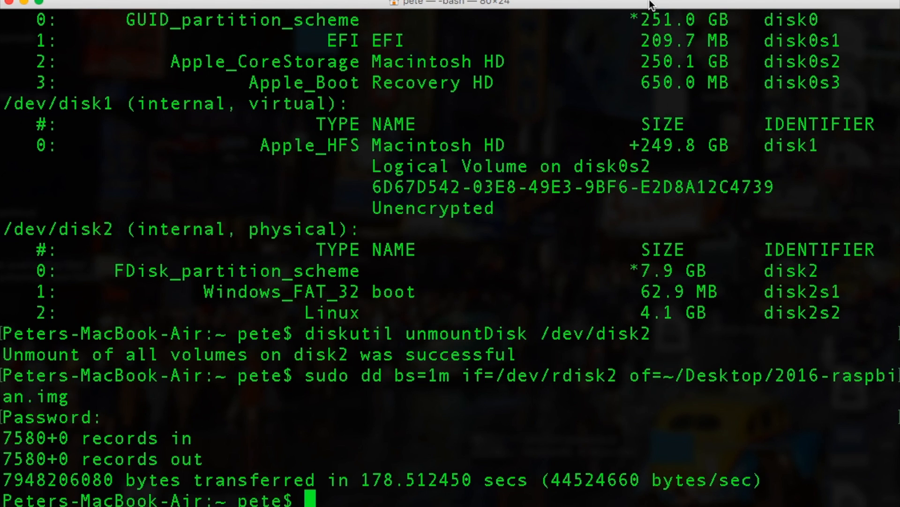
text(sudo diskutil eject /dev/disk2)
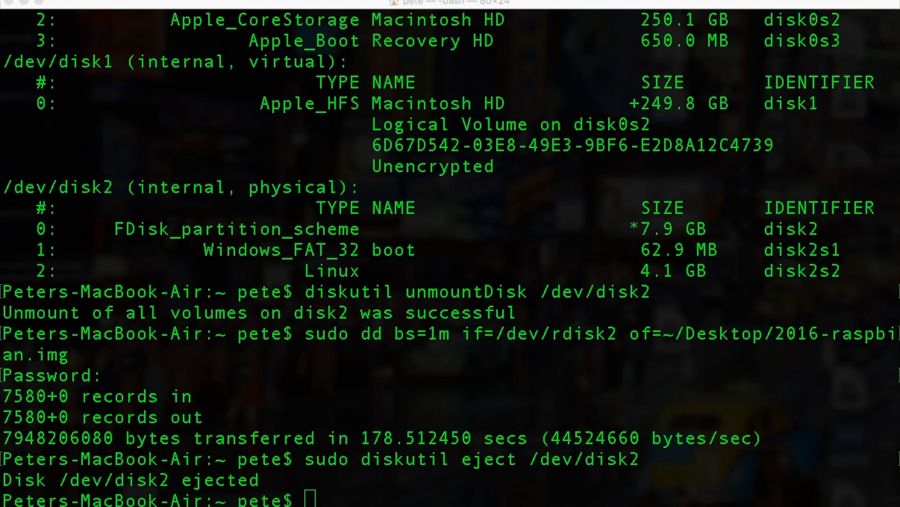
Run diskutil list to show the new 16.1 GB card as disk2
text(diskutil list)
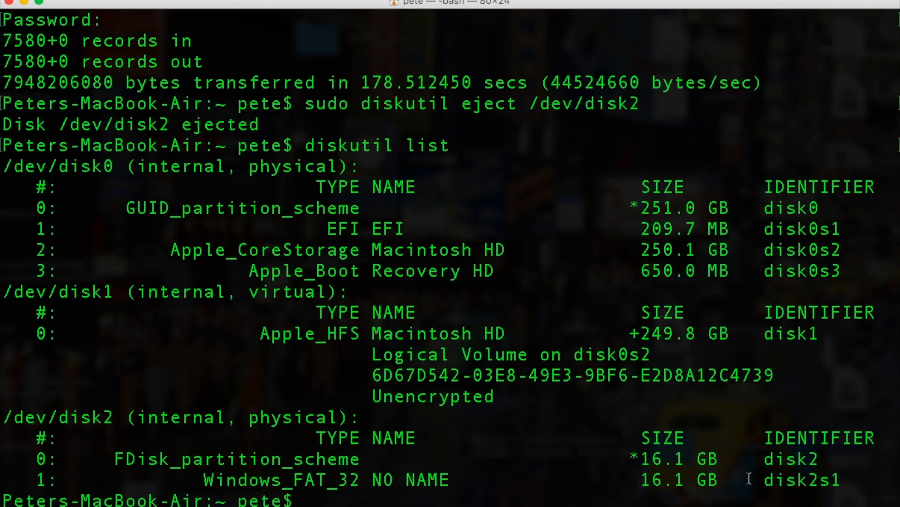
Unmount /dev/disk2, dd 2016-raspbian.img onto /dev/rdisk2, and start the eject command
text(diskutil unmountDisk /dev/disk2)
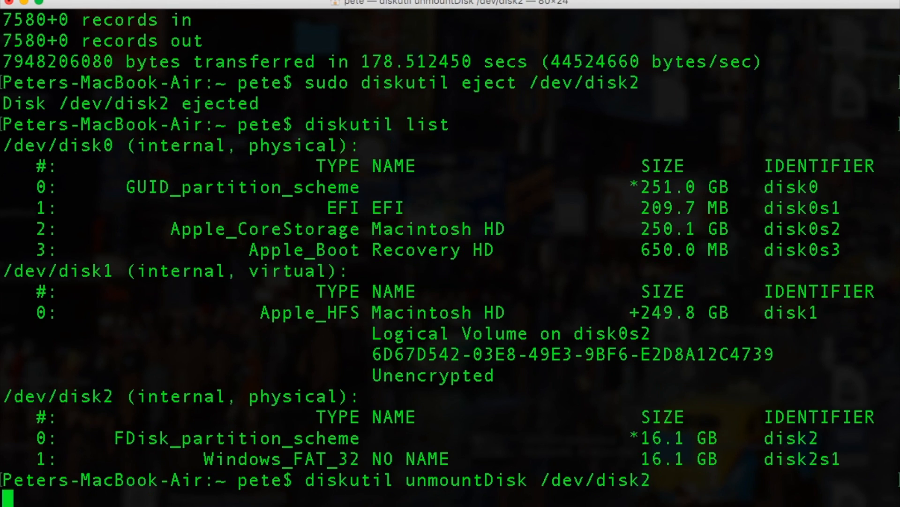
key(Return)
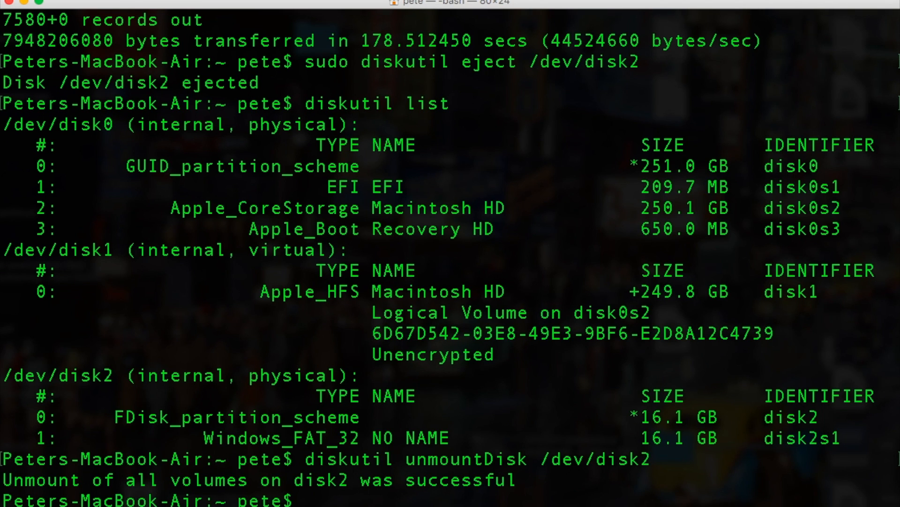
text(sudo dd bs=1m if=~/Desktop/2016-raspbian.img of=/dev/rdisk2)
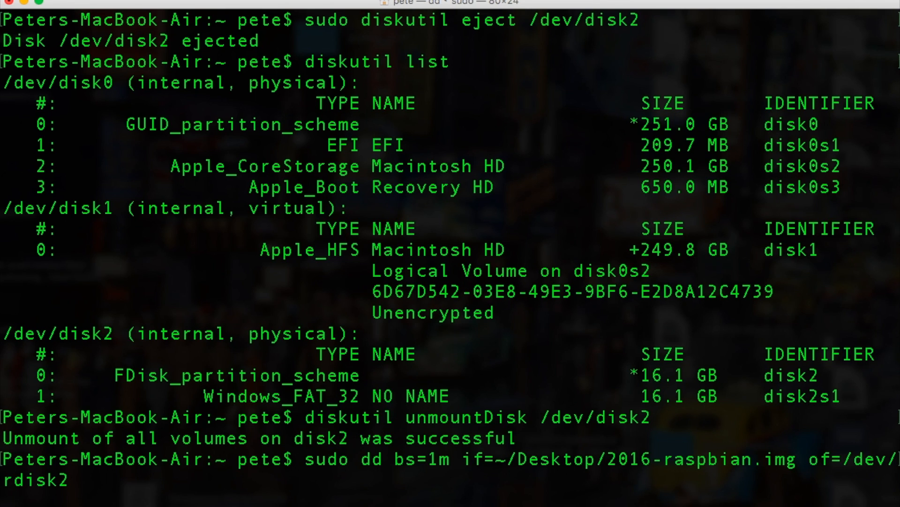
mouse_move(643, 5)
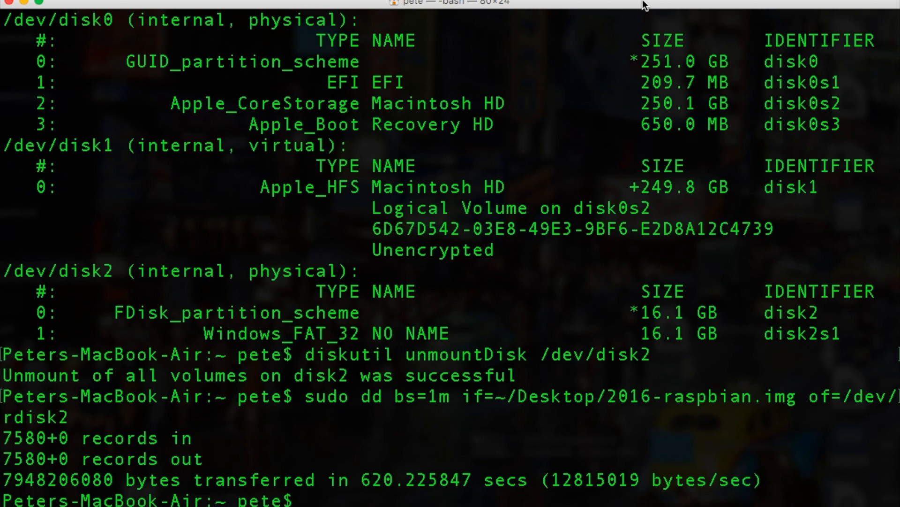
text(sudo diskutil eject /dev/disk2)
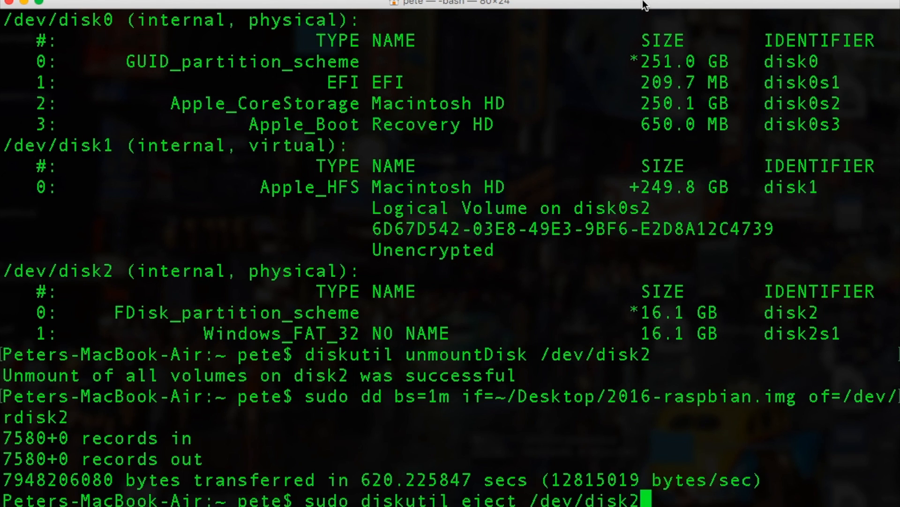